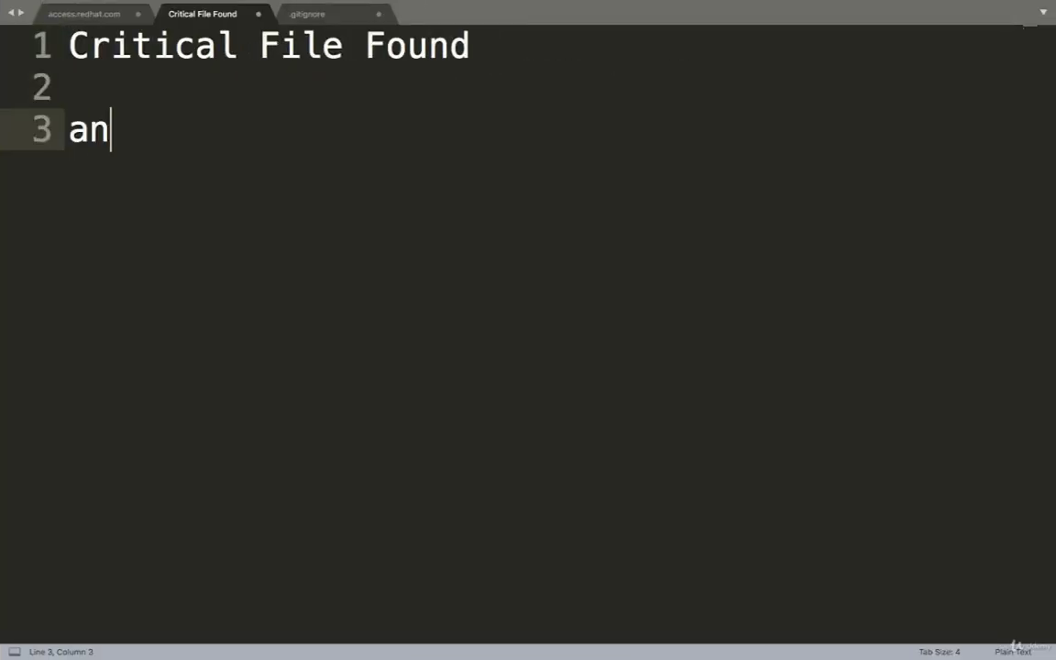
Type the example path 'any.com/filename' and a 'challenge' line beneath it.
text(y.com)
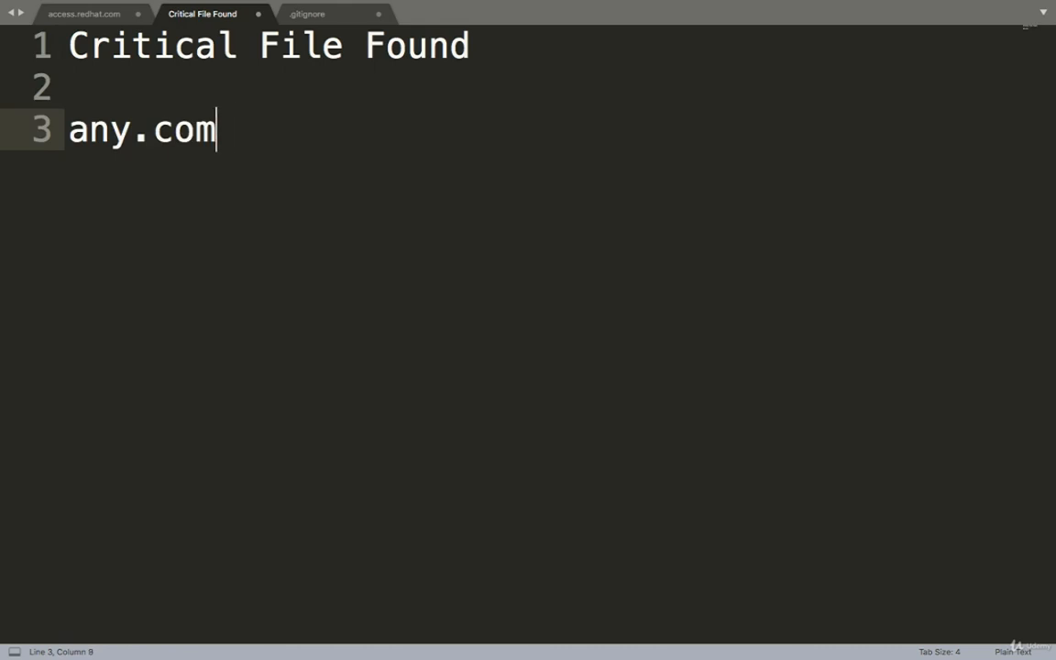
text(/fil)
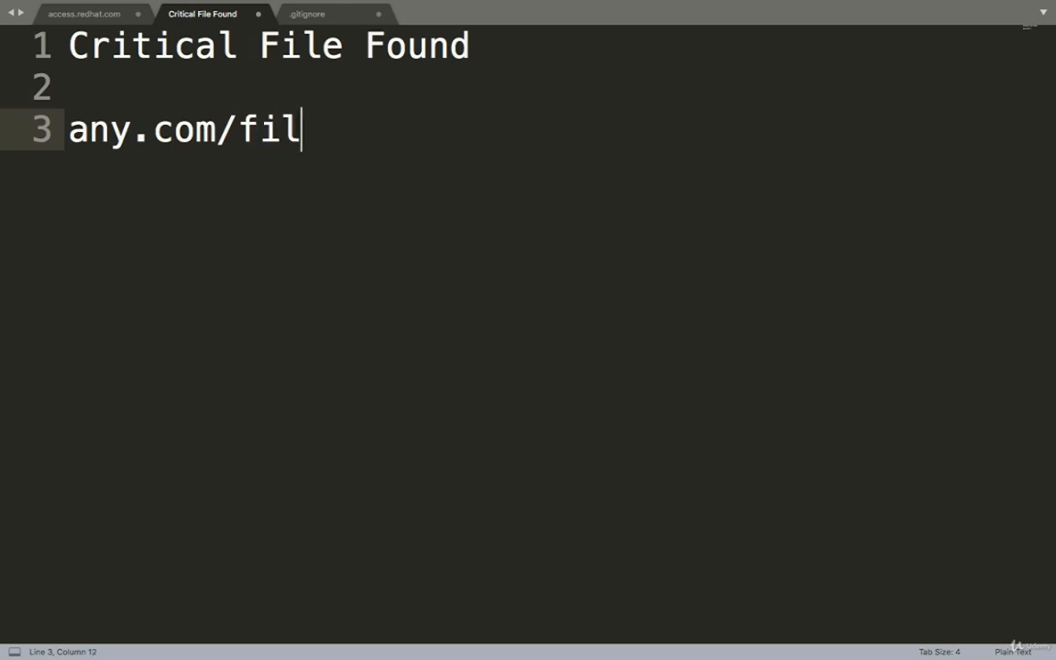
text(ename)
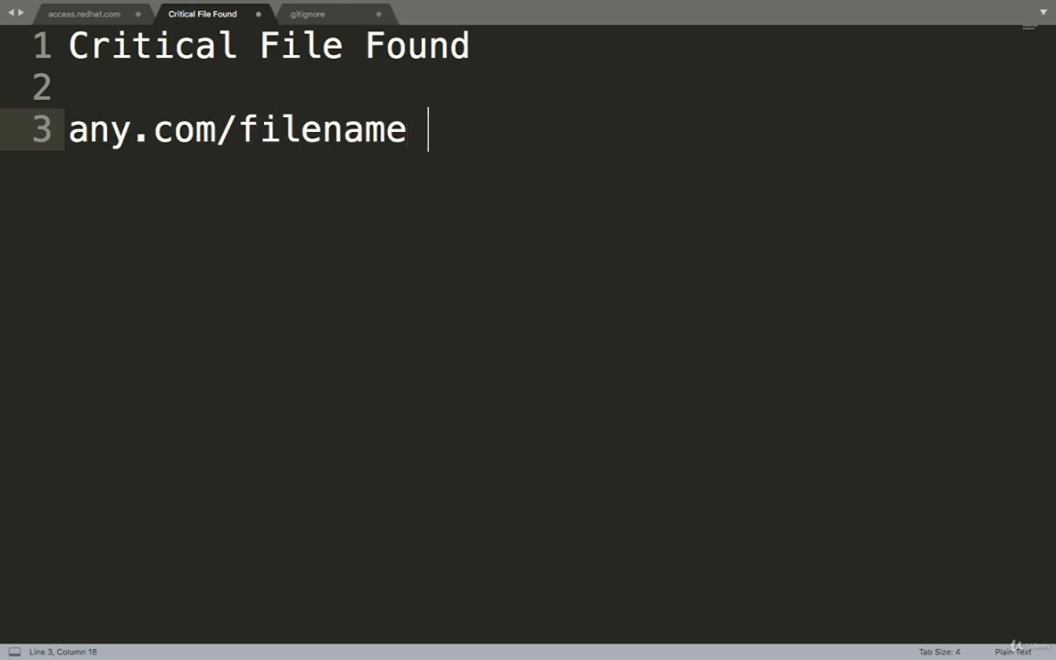
key(Enter)
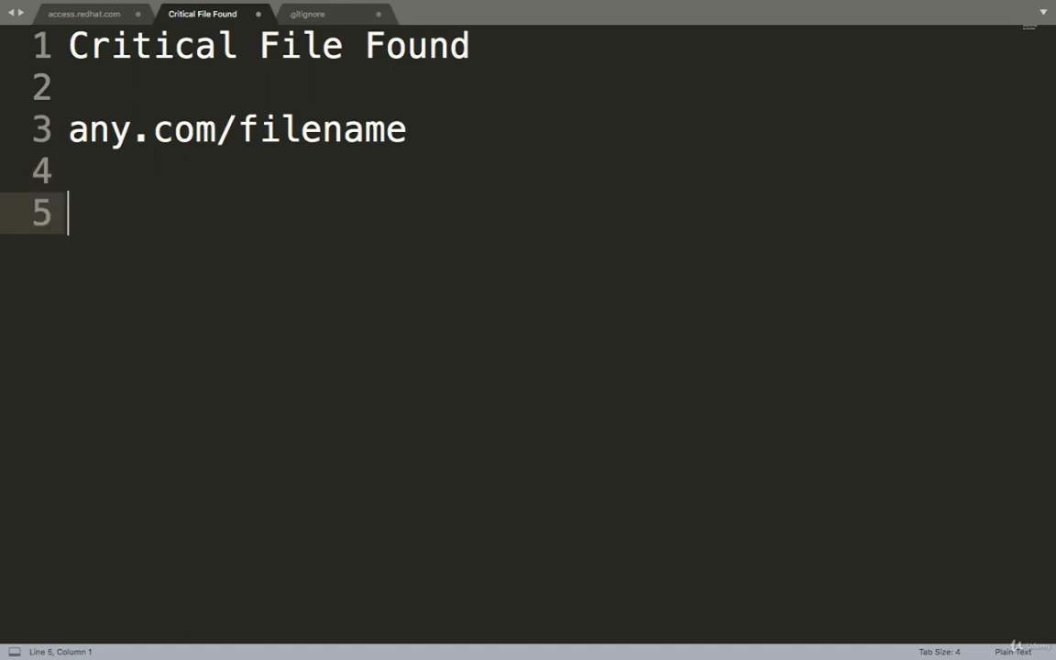
text(challenge)
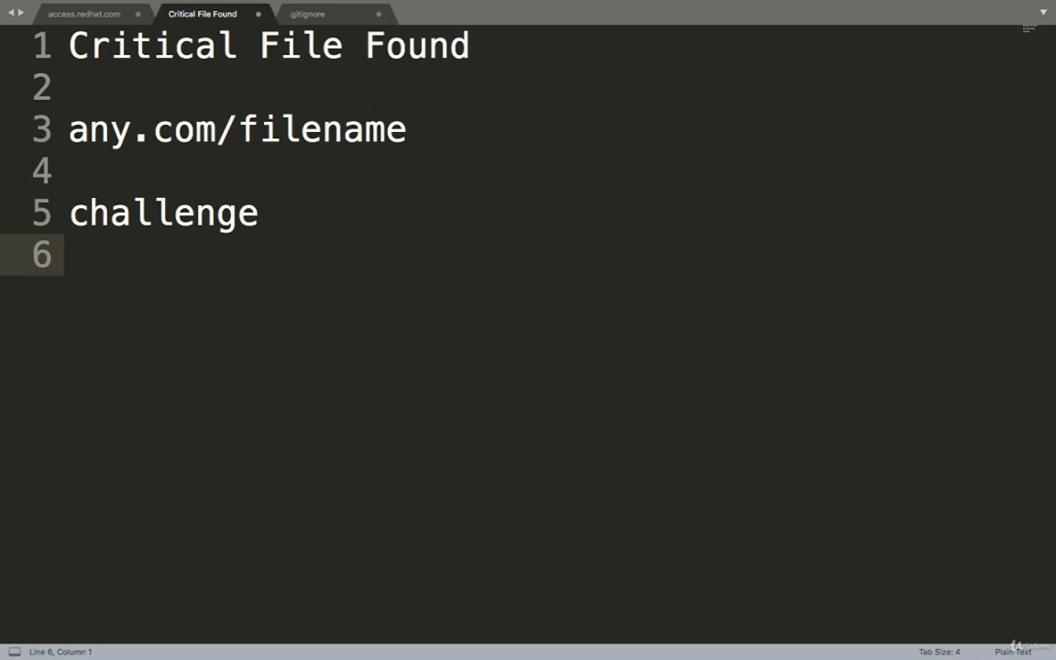
mouse_move(366, 11)
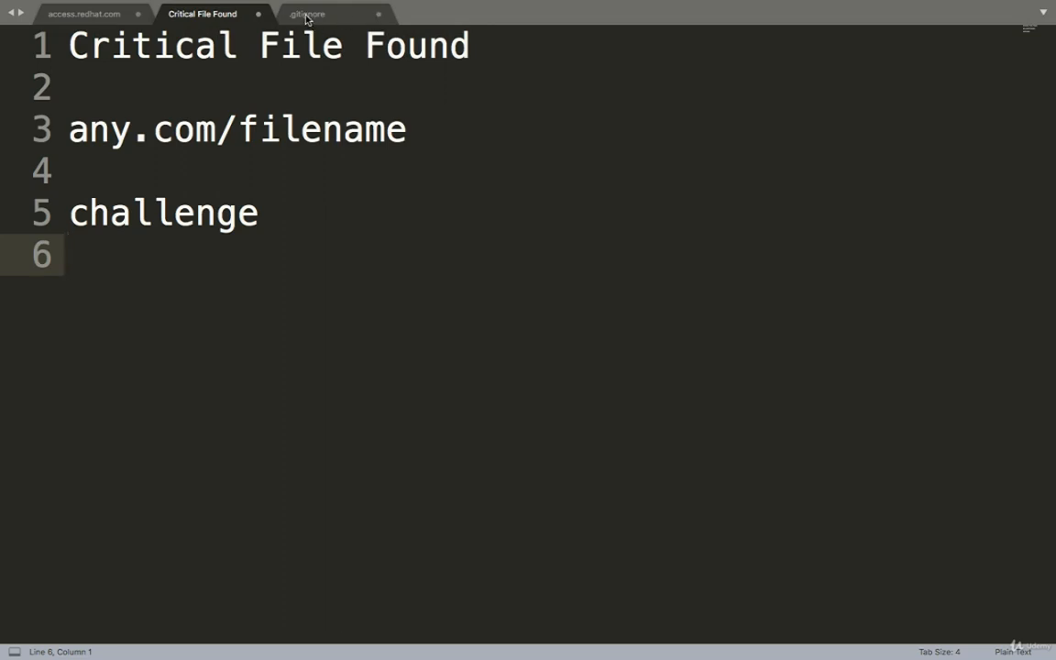
Open the .gitignore wordlist, select the .admin entry, and scroll through the filenames.
click(310, 14)
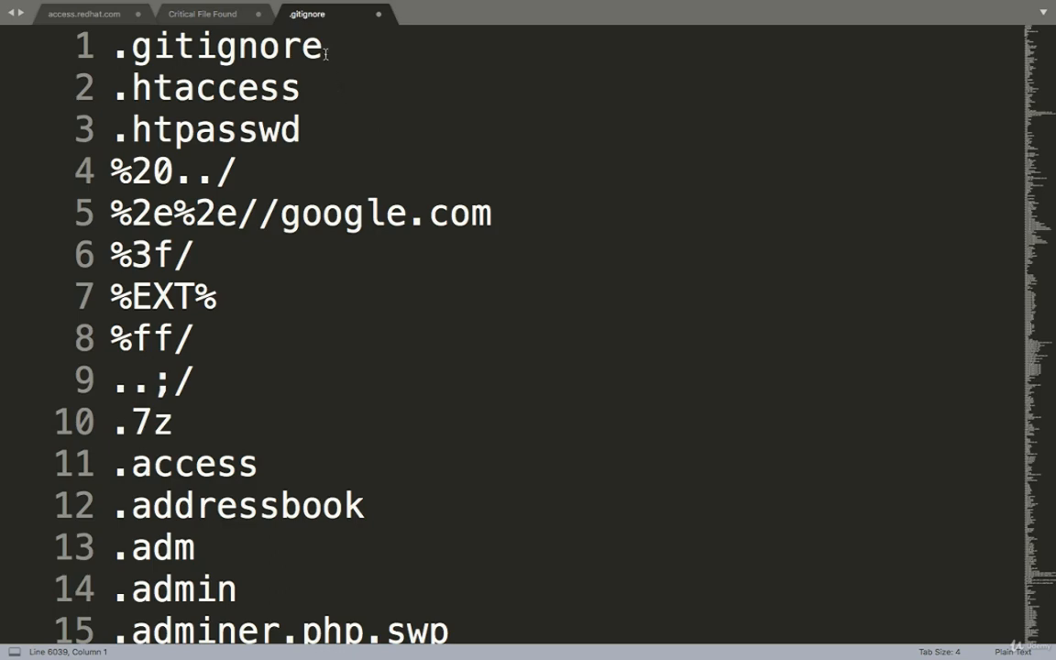
double_click(207, 88)
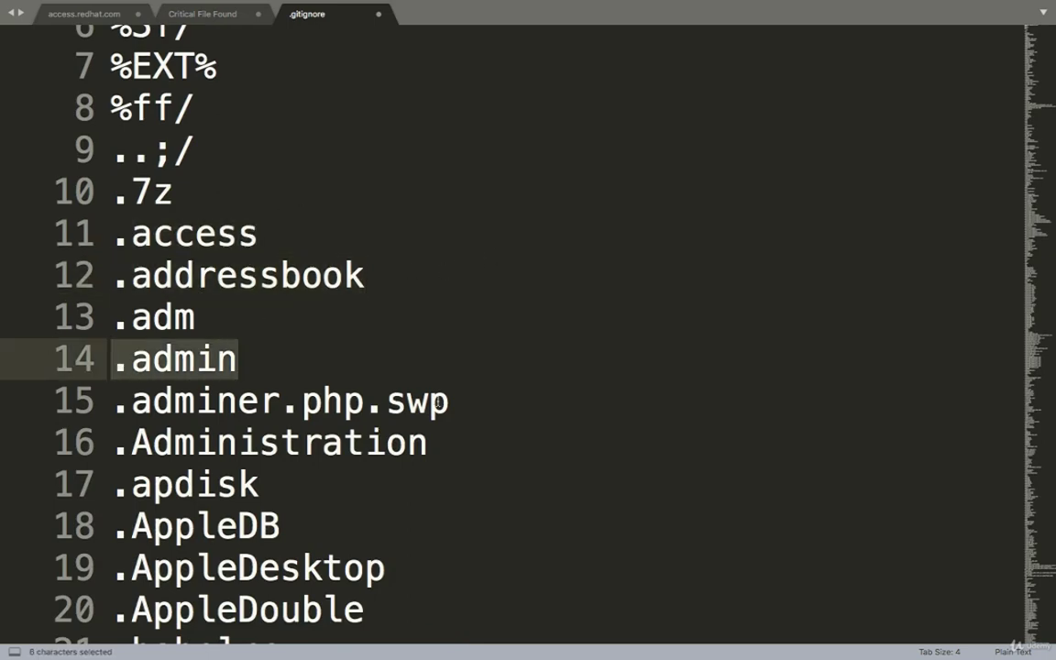
scroll(down, 3)
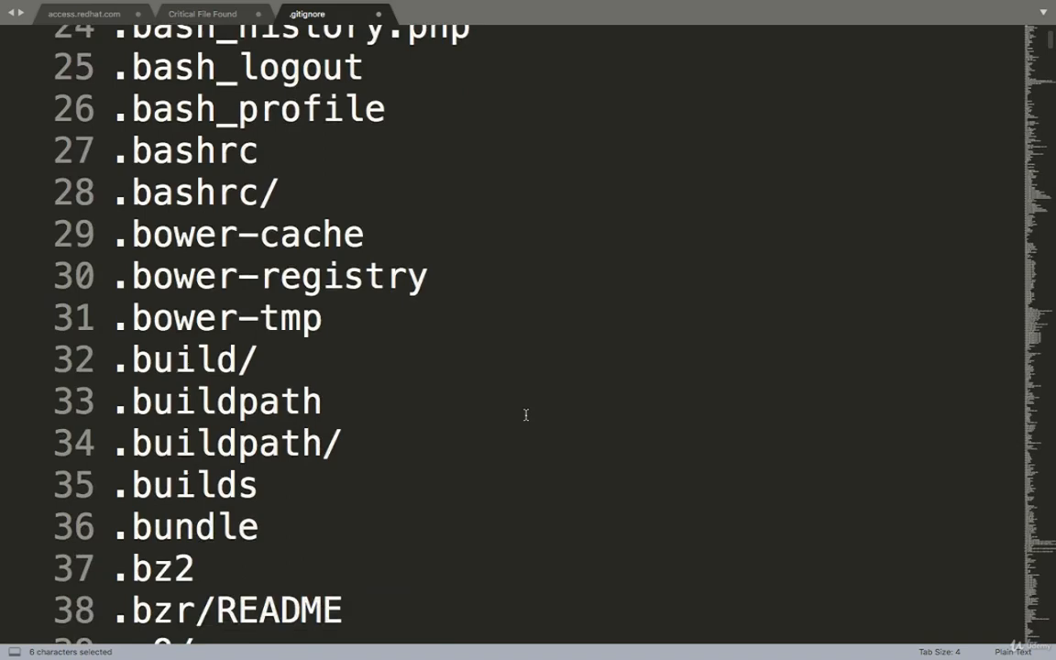
scroll(up, 3)
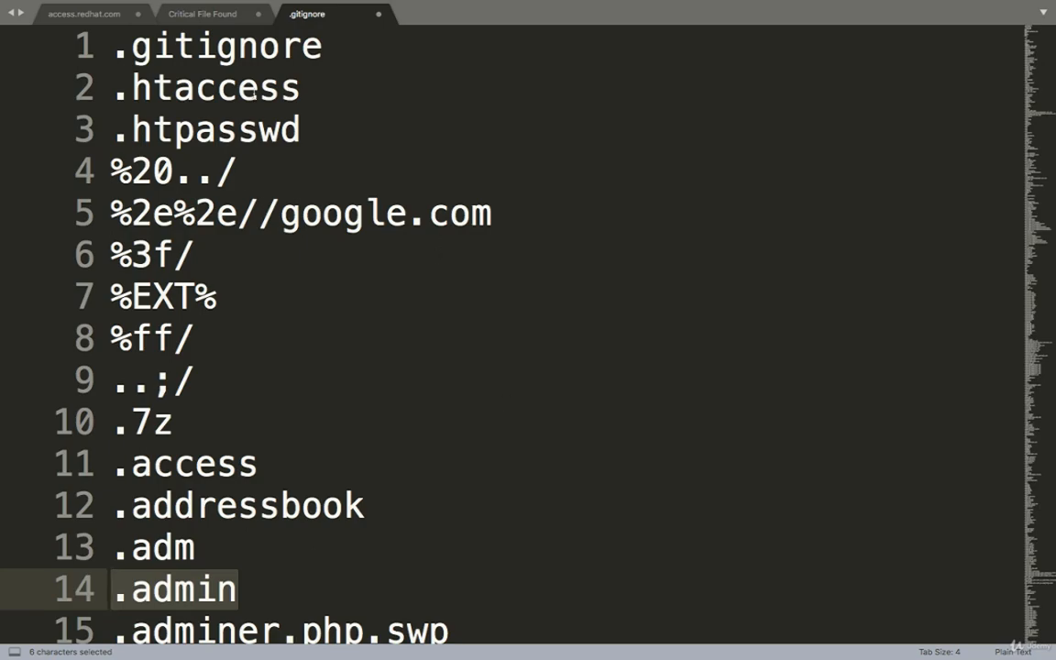
scroll(down, 3)
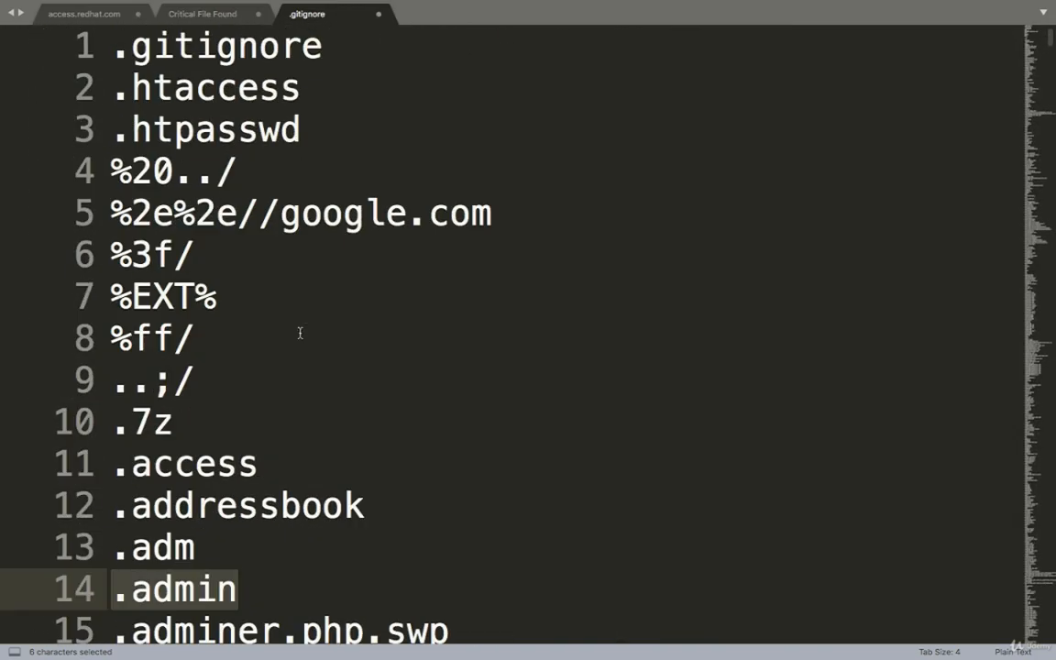
mouse_move(299, 340)
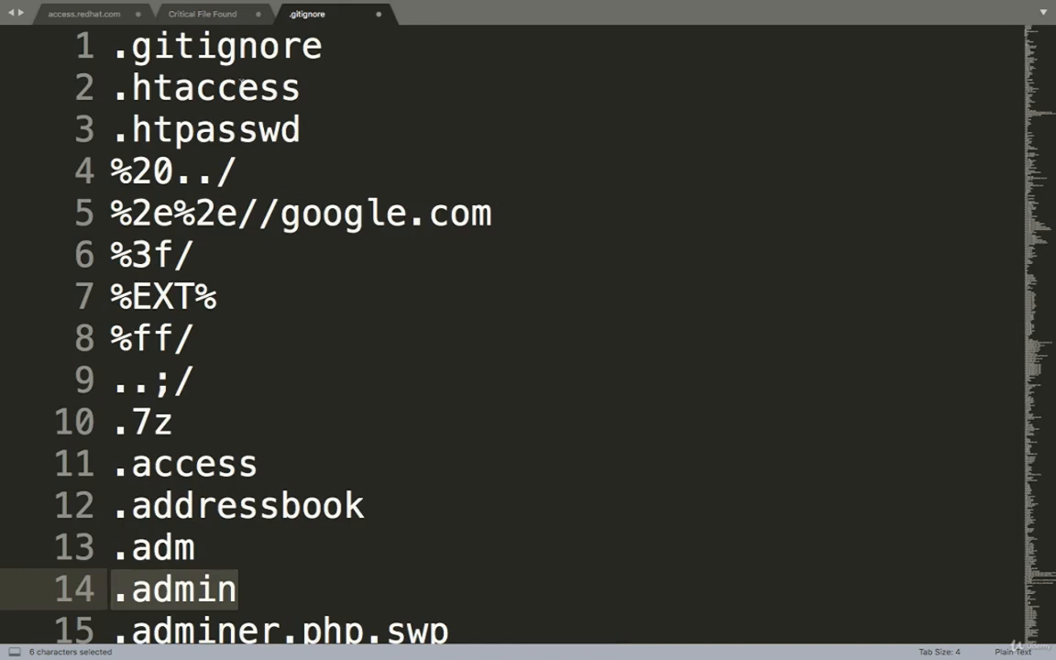
Add blank lines after 'challenge' in Critical File Found, then bring Firefox forward.
click(218, 14)
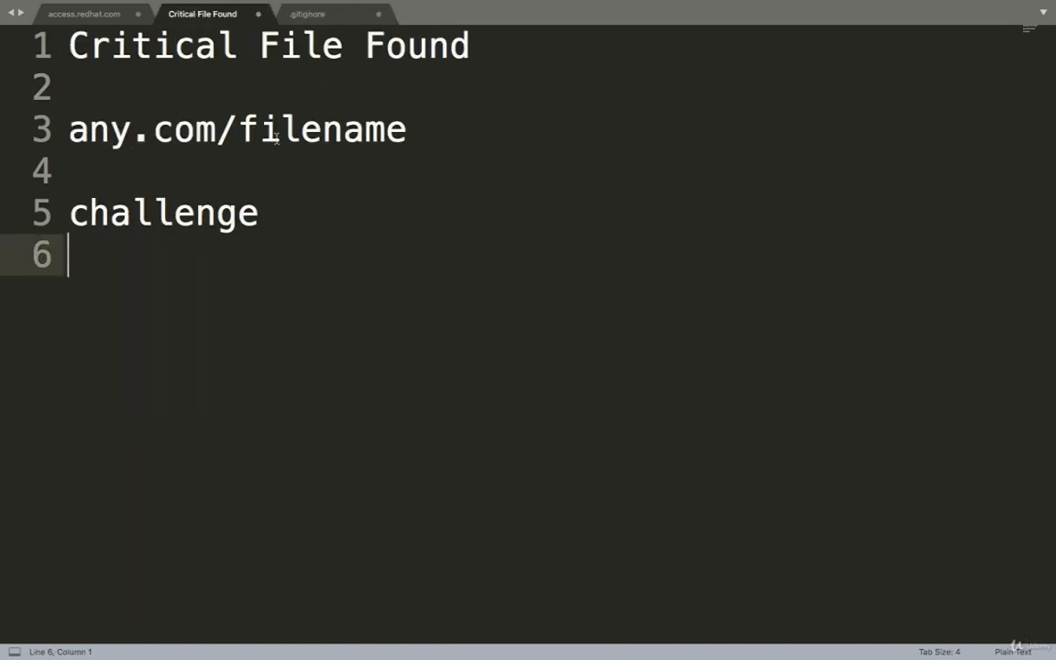
key(Enter)
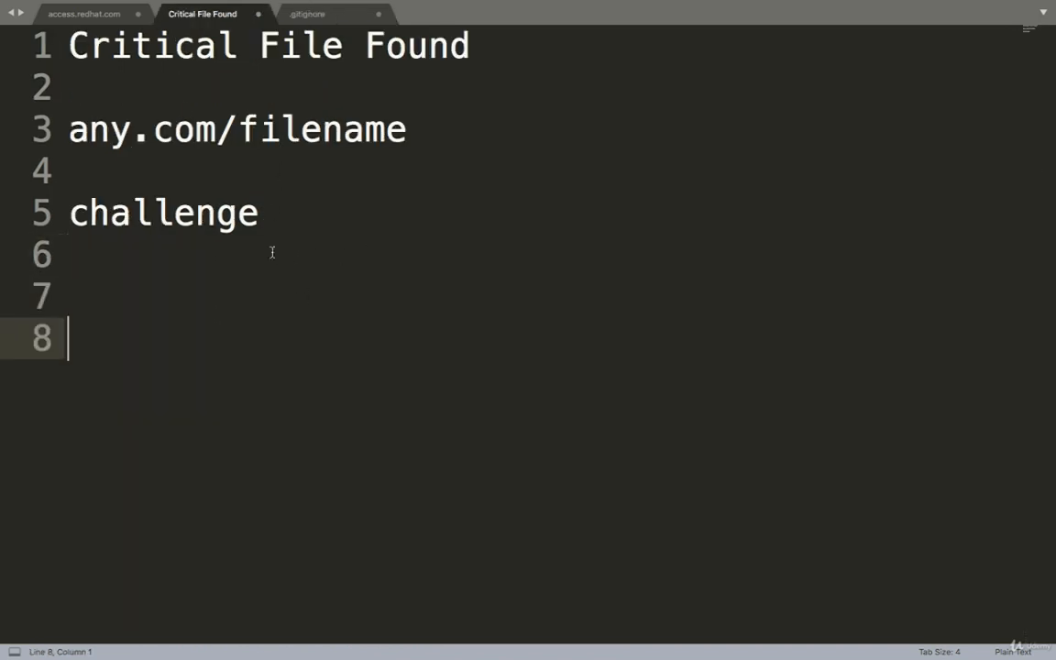
click(89, 13)
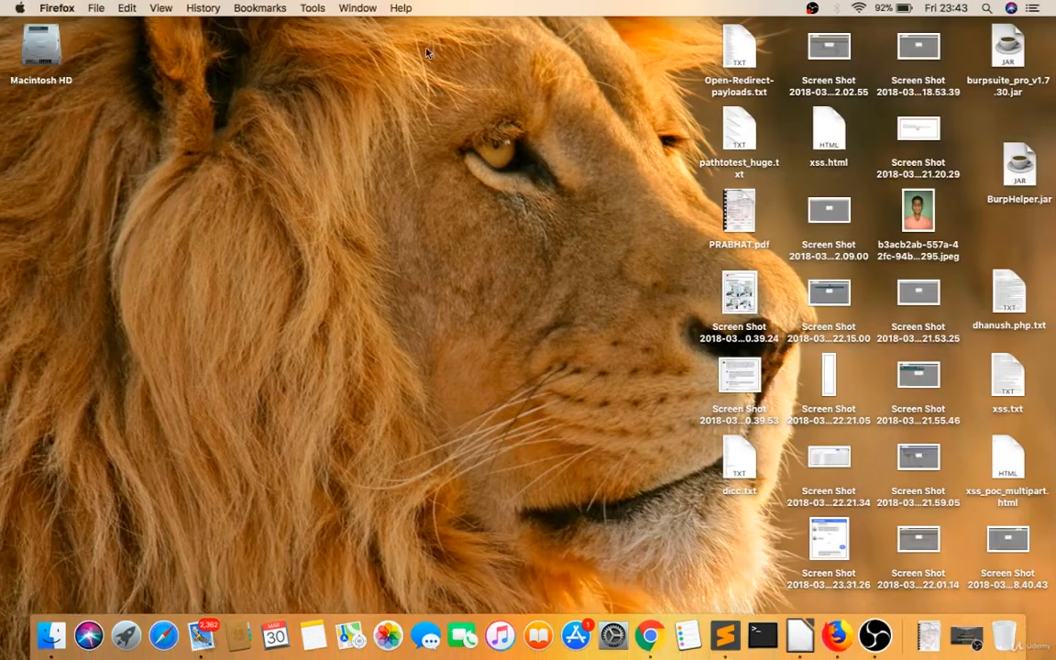
View the access.redhat.com/.htaccess 403 Forbidden page, then return to the .gitignore wordlist.
click(841, 629)
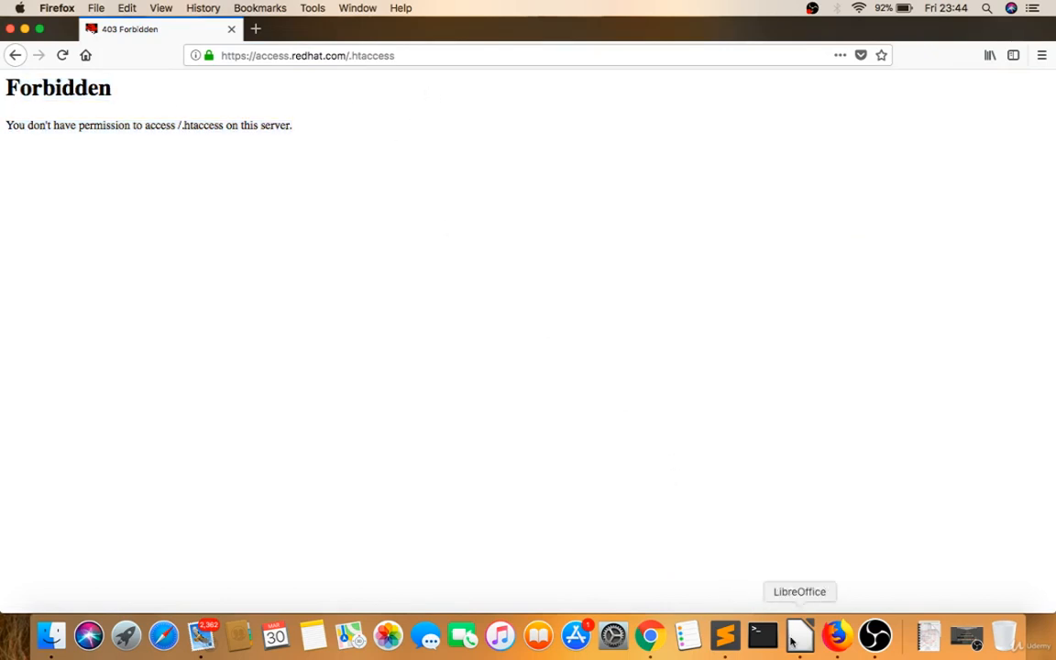
mouse_move(687, 637)
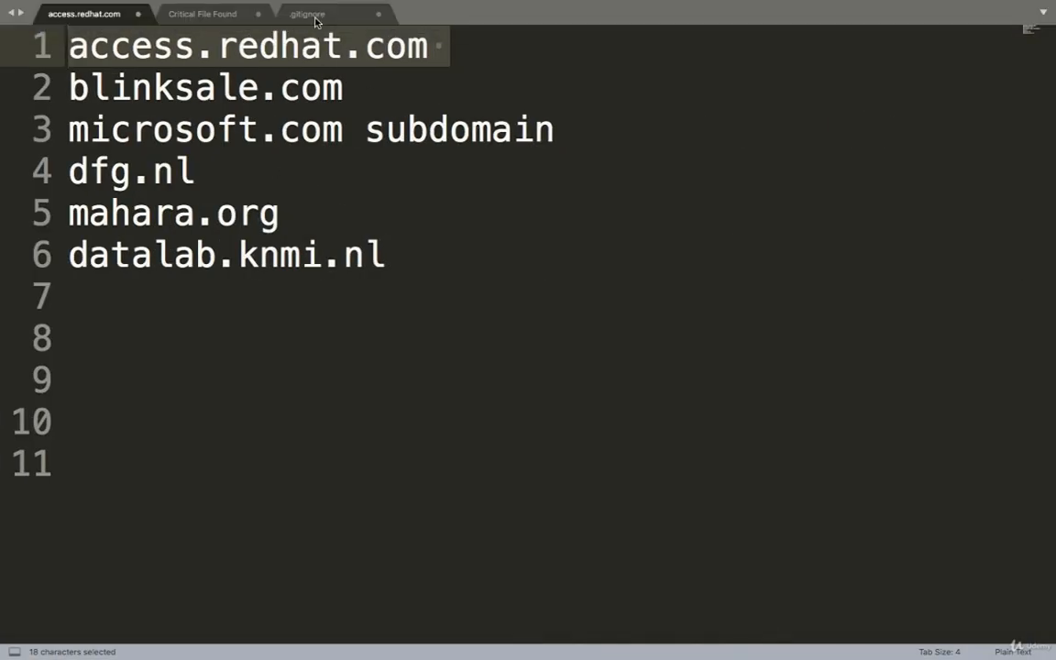
click(310, 14)
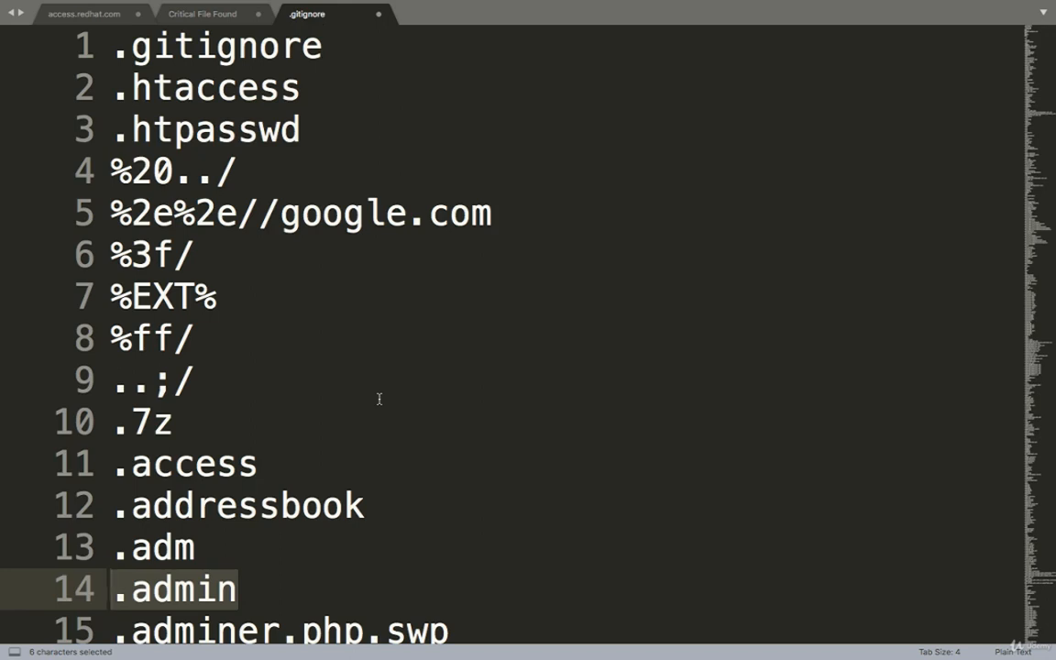